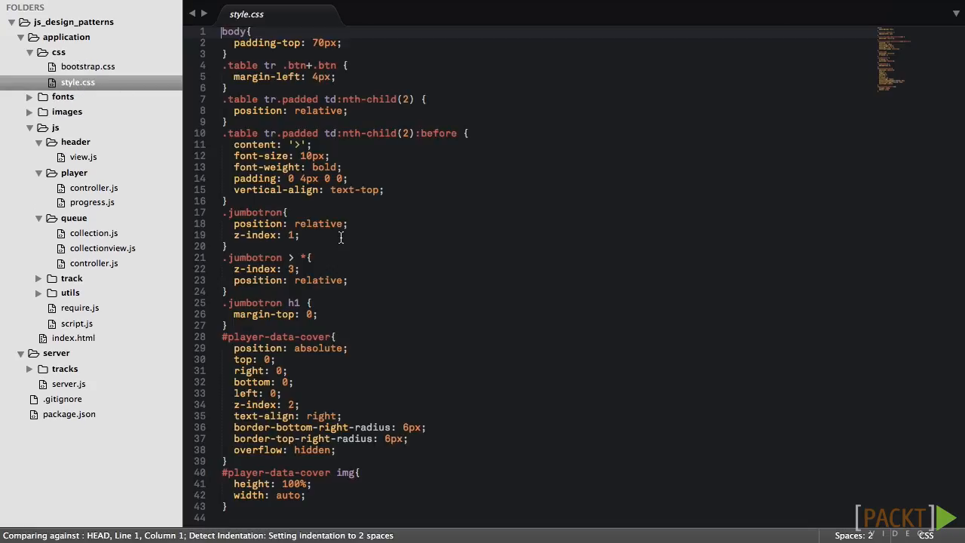
# Create a new empty untitled file alongside style.css.
pyautogui.press('enter')
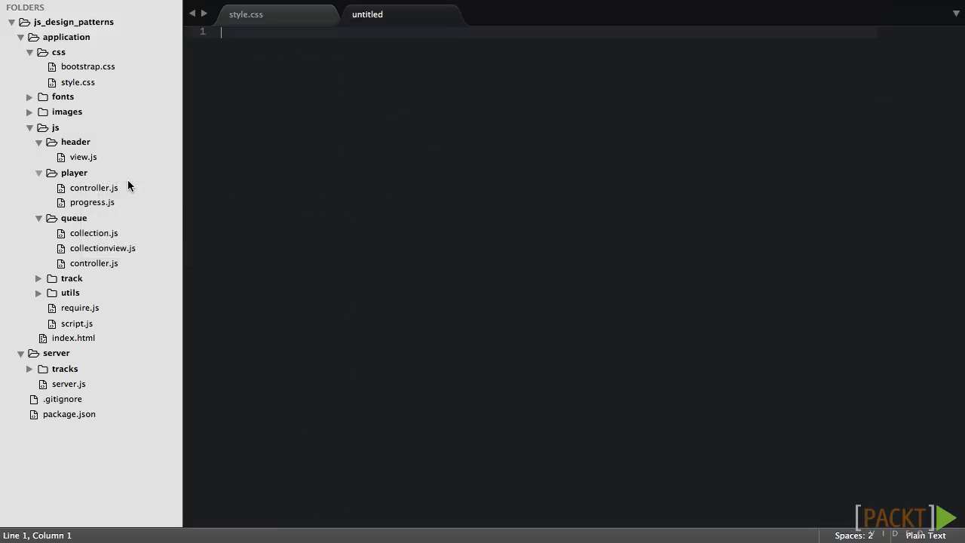
# Save the untitled file as hero_view.js in the js/player folder.
pyautogui.press('cmd+s')
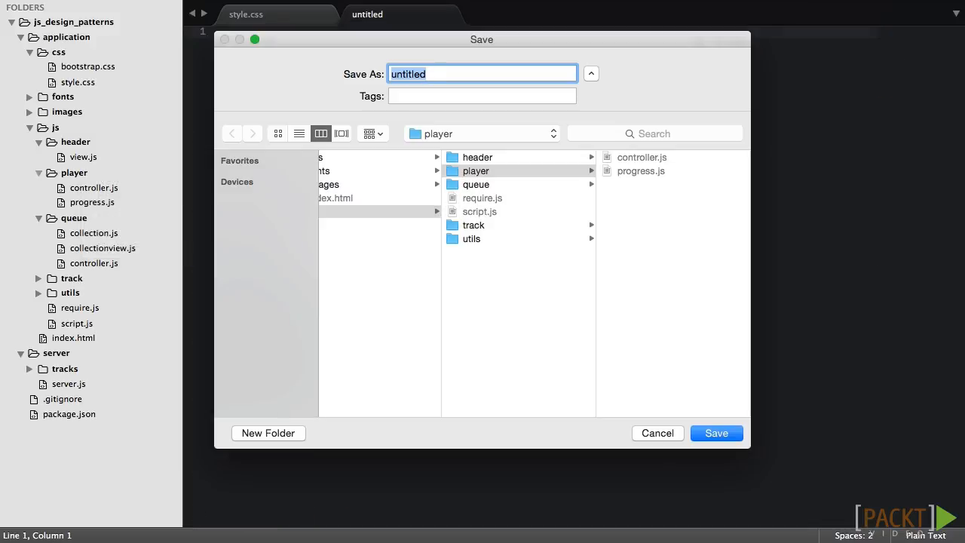
pyautogui.write('hero_view.js')
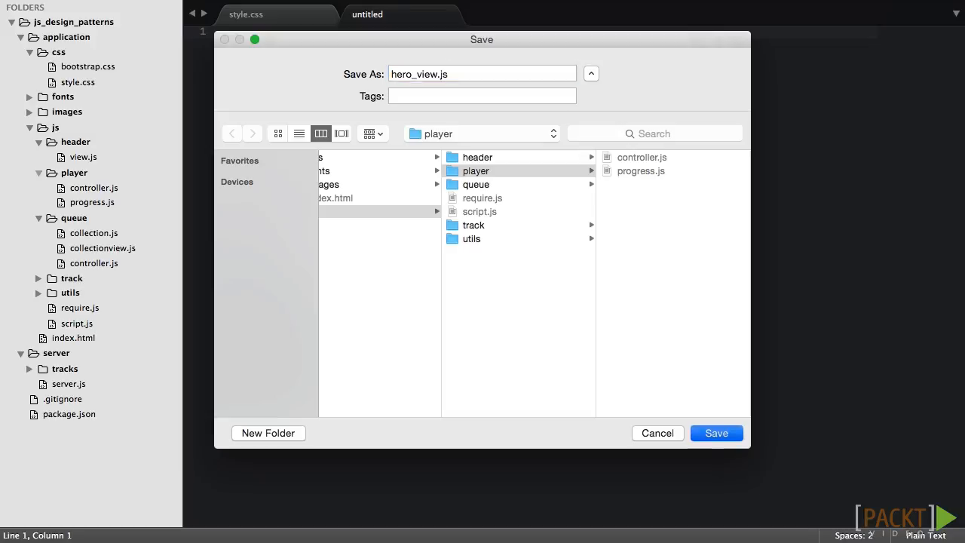
pyautogui.click(715, 432)
pyautogui.write('var H')
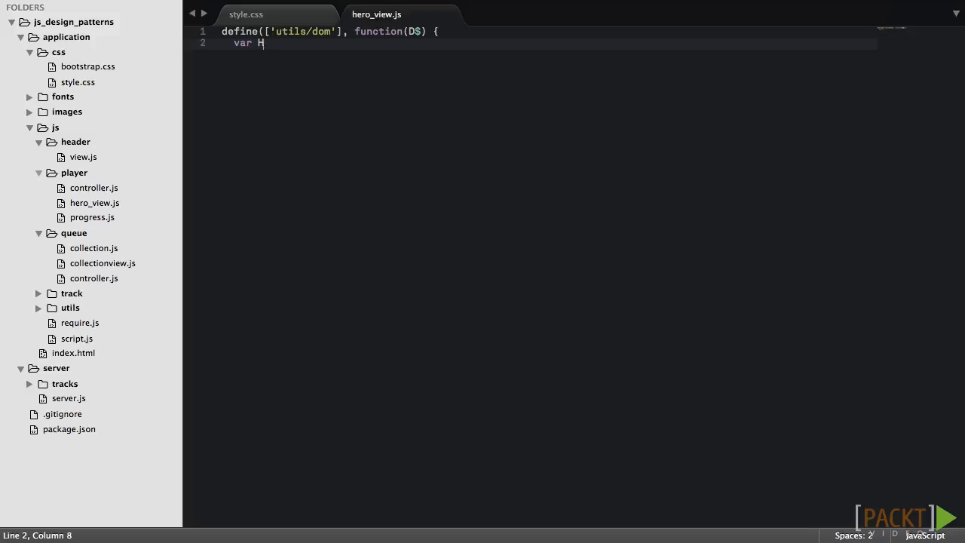
# Write the HeroView module with playerDataOriginalYear and jumbotron lookups, show(trackData) and a showOriginalYear 'not implemented' stub.
pyautogui.write('eroView = {}')
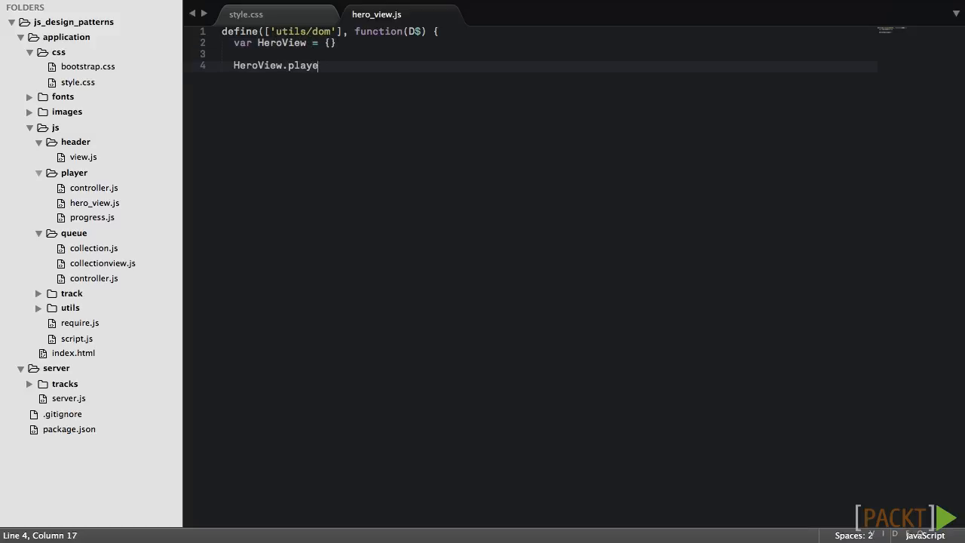
pyautogui.write('rDataOriginalYear = document.getElementById(')
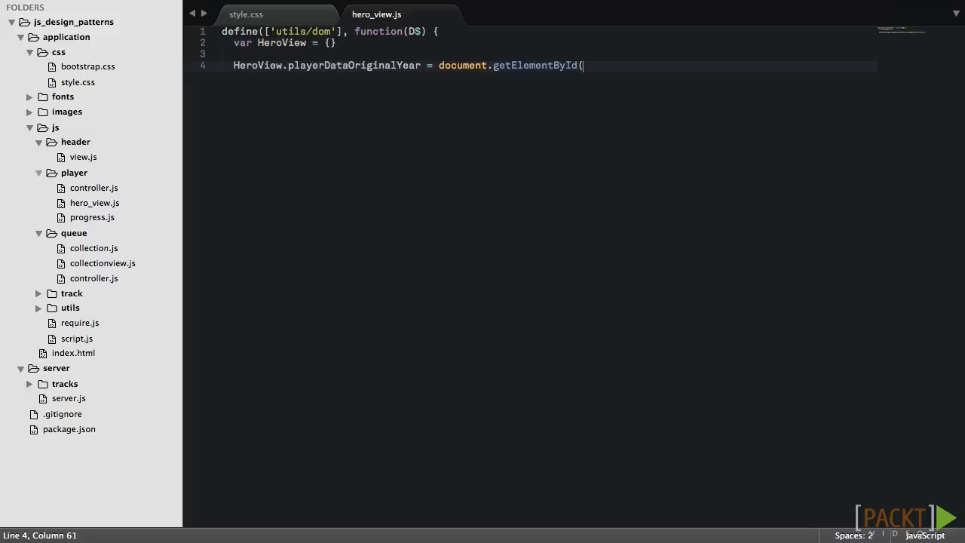
pyautogui.write("'player-data-original-year');")
pyautogui.write('HeroView.jumbotron = document.getElementsByCl')
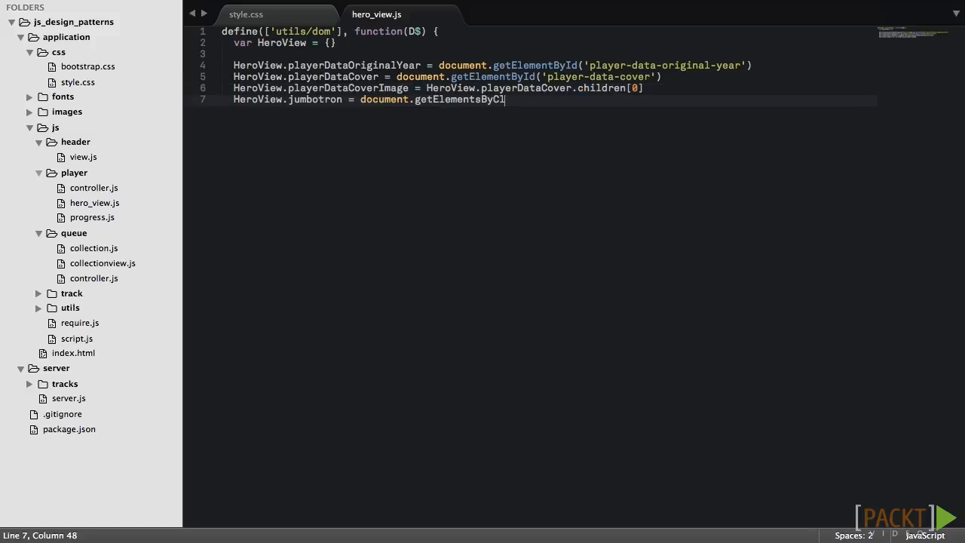
pyautogui.write("assName('jumbotron')[0]")
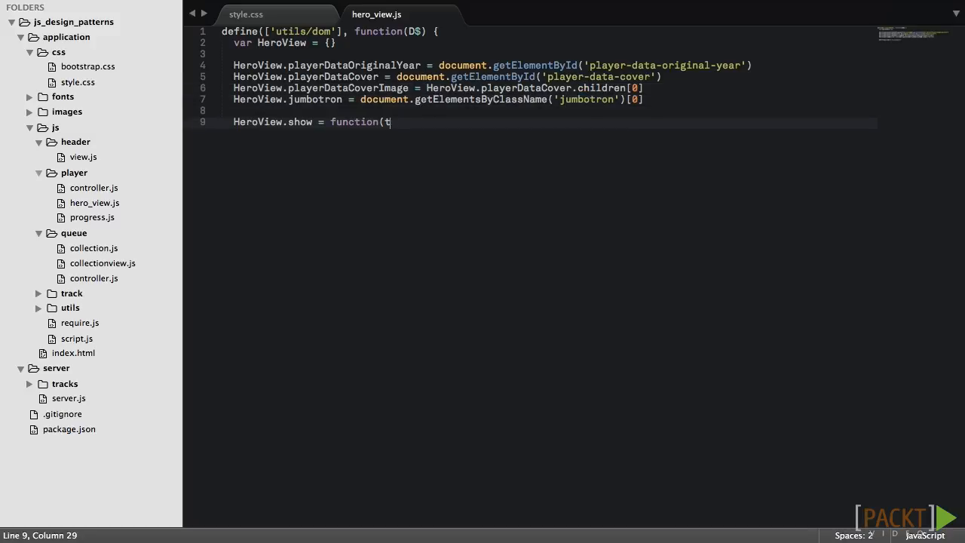
pyautogui.write('rackData) {')
pyautogui.write('Hero')
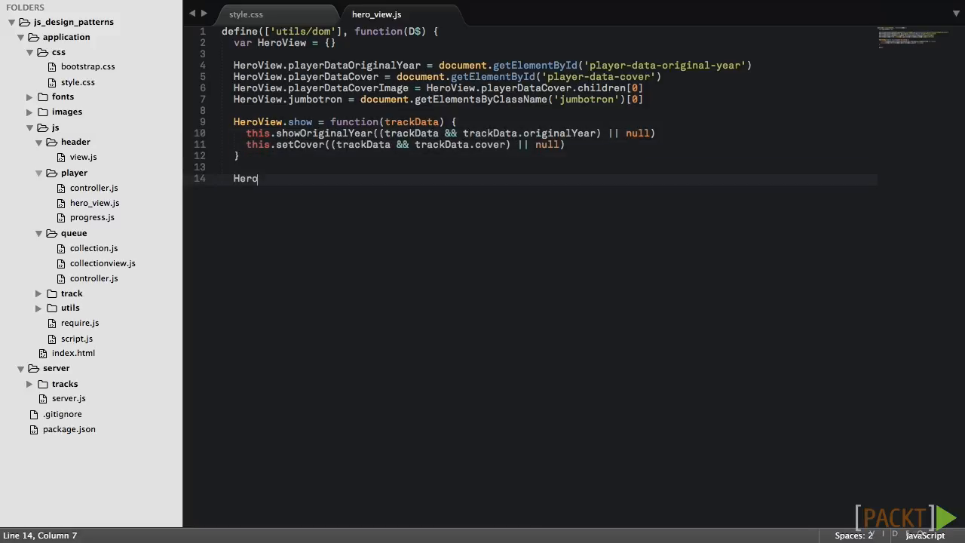
pyautogui.write('View.showOriginalYear = function() {')
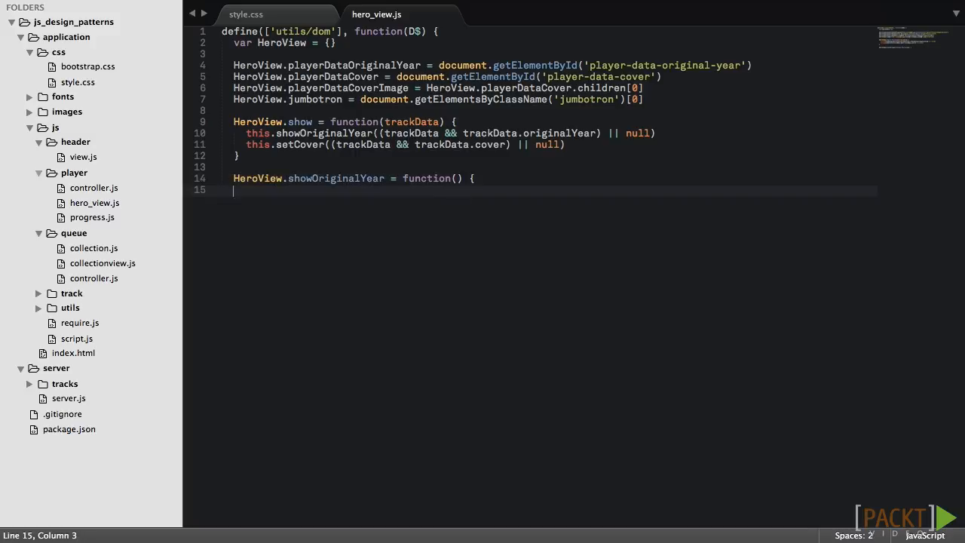
pyautogui.write("console.log('showOriginalYear not imp")
pyautogui.write('hero_track_view.j')
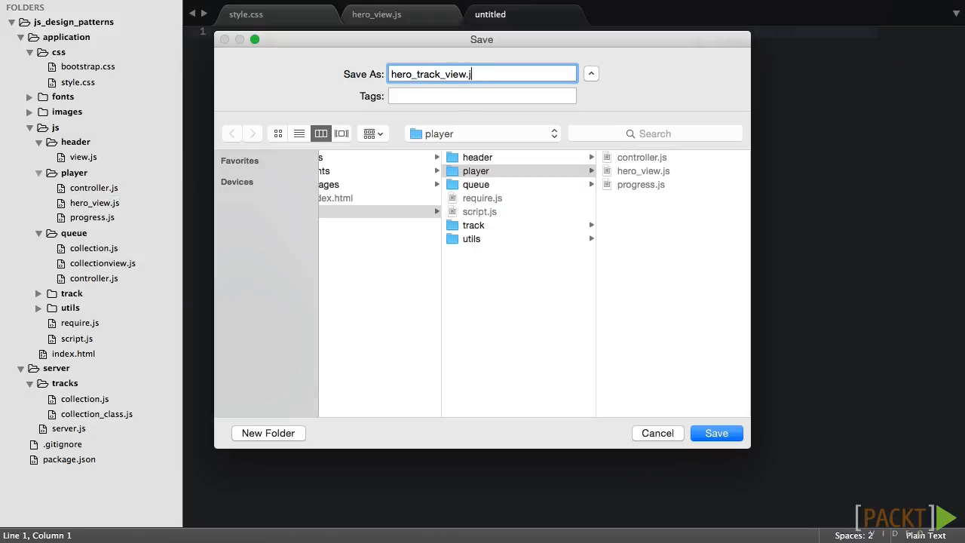
# Save as hero_track_view.js and write showOriginalYear toggling classes on playerDataOriginalYear via D$.
pyautogui.click(715, 433)
pyautogui.write('if (value')
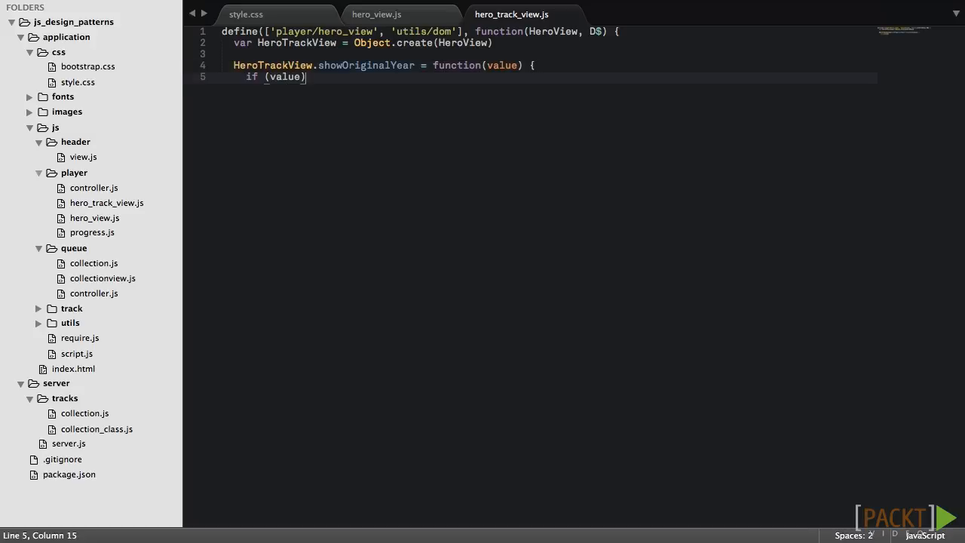
pyautogui.write("D$.removeClass(this.playerDataOriginalYear, 'hide")
pyautogui.write("D$.text(this.playerDataOriginalYear, 'Original Year: ' + value")
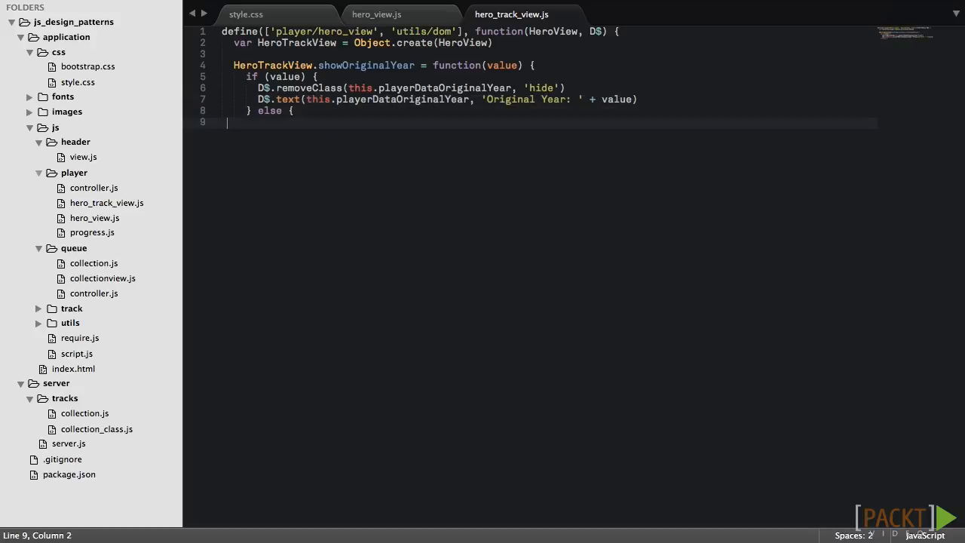
pyautogui.write("D$.addClass(this.playerDataOriginalYear, 'hide")
pyautogui.write('HeroTrackView.s')
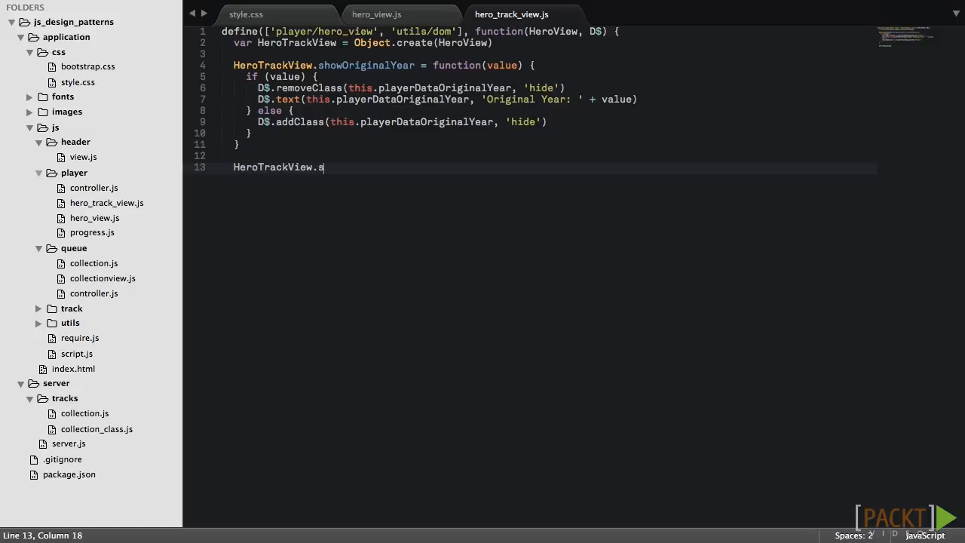
# Add the setCover override styling the jumbotron and playerDataCover, then return HeroTrackView.
pyautogui.write('etCover = function(value) {')
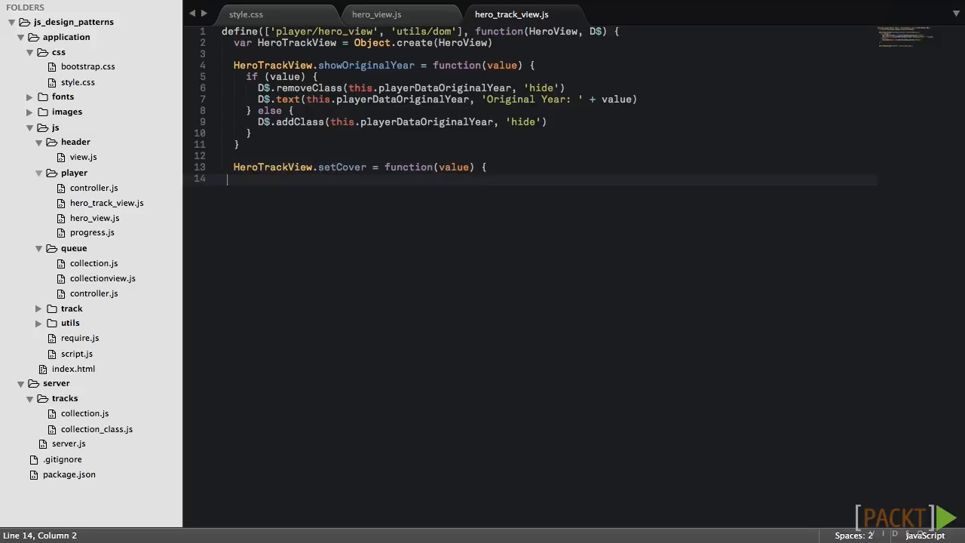
pyautogui.write("D$.css(this.jumbotron, 'background-image', null")
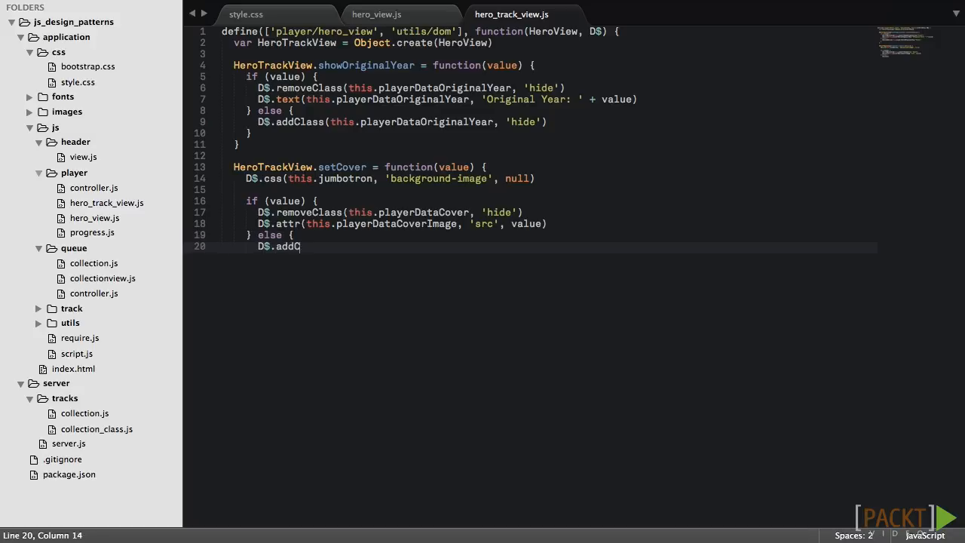
pyautogui.write("lass(this.playerDataCover, 'hide")
pyautogui.write('return He')
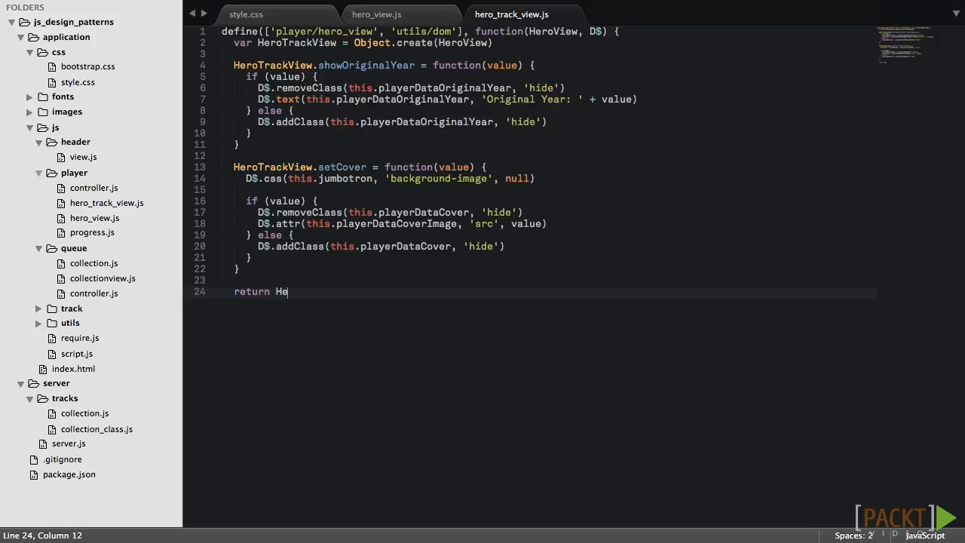
pyautogui.write('roTrackView')
pyautogui.write('hero_sin')
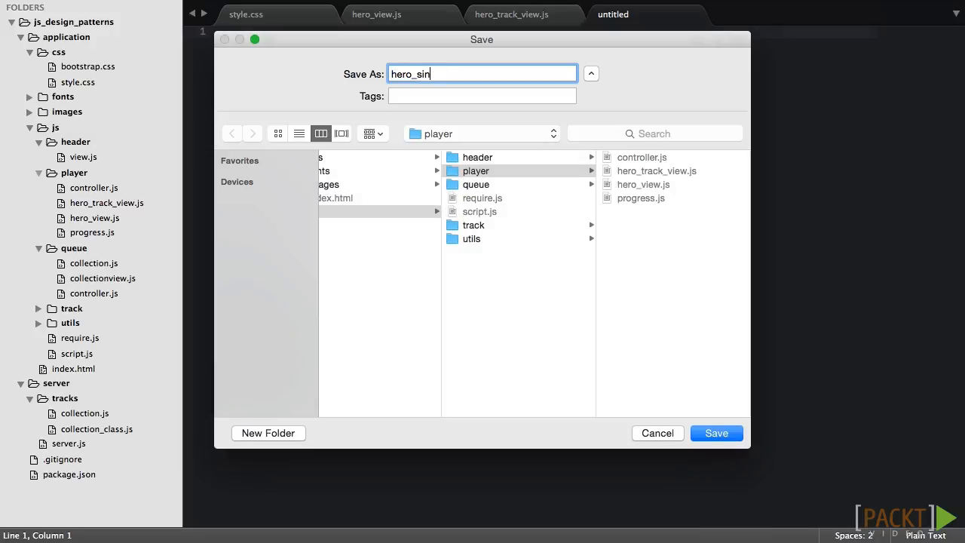
# Save as hero_single_view.js and add the define wrapper requiring 'player/hero_view' and 'utils/dom'.
pyautogui.click(715, 433)
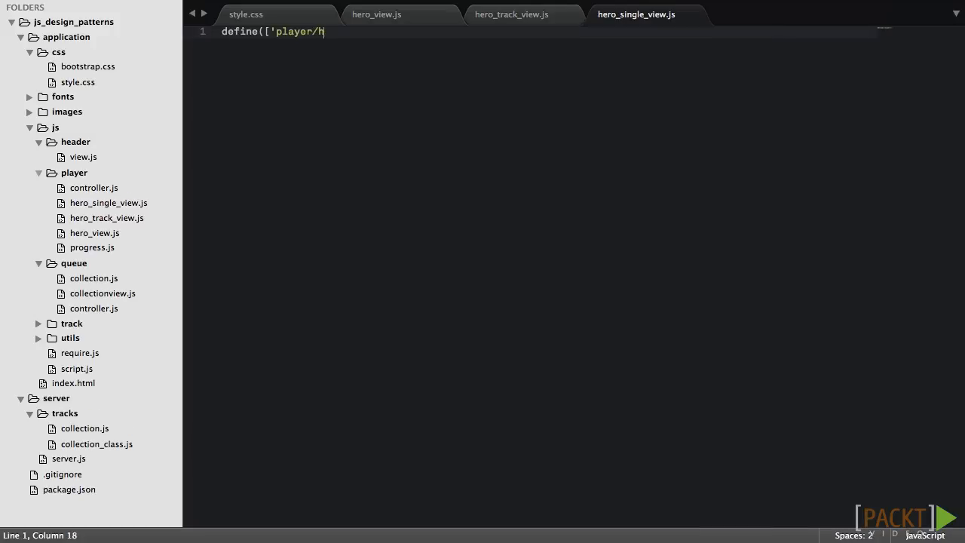
pyautogui.write("ero_view', 'utils/dom'], function(HeroView, D$")
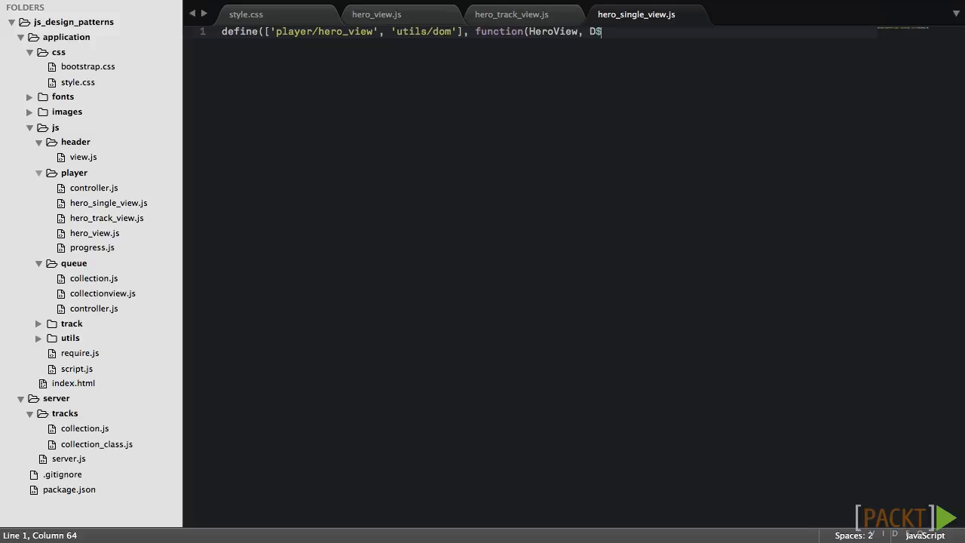
pyautogui.write(') {')
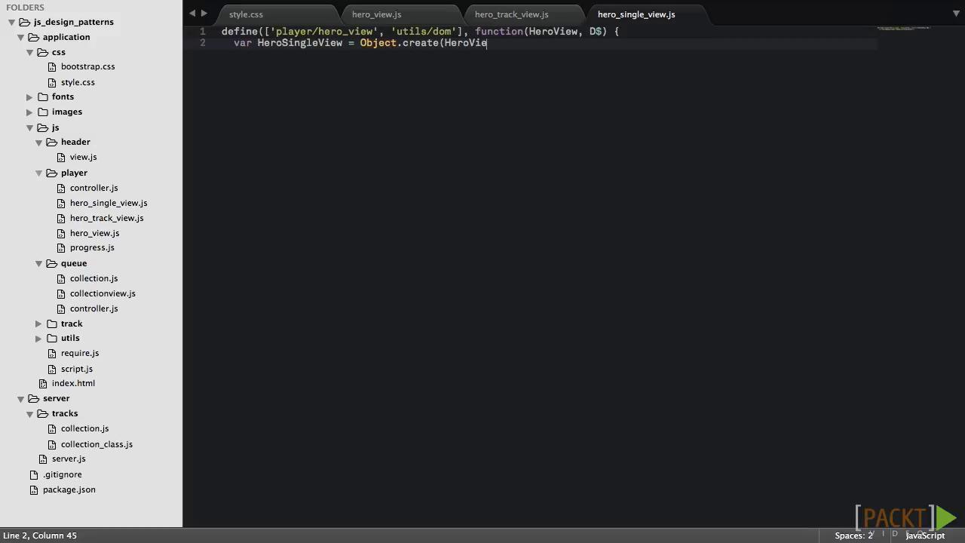
# Copy showOriginalYear from hero_track_view.js into HeroSingleView and start its setCover override.
pyautogui.click(511, 14)
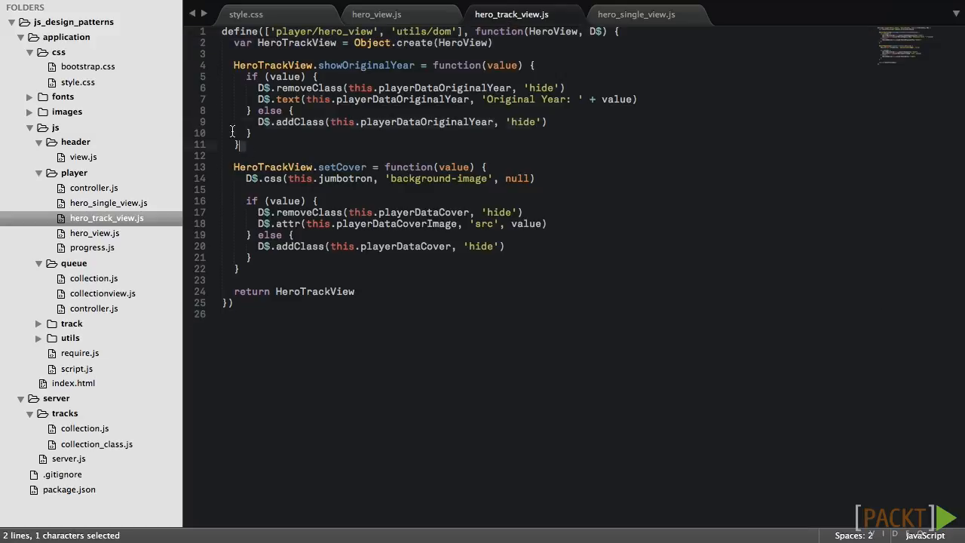
pyautogui.click(636, 15)
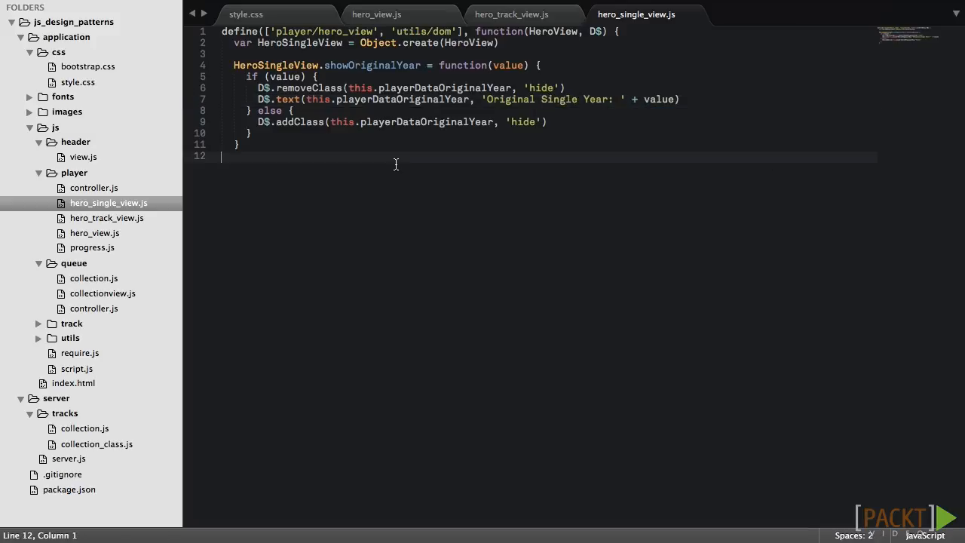
pyautogui.write('HeroSingleView.setCover = function')
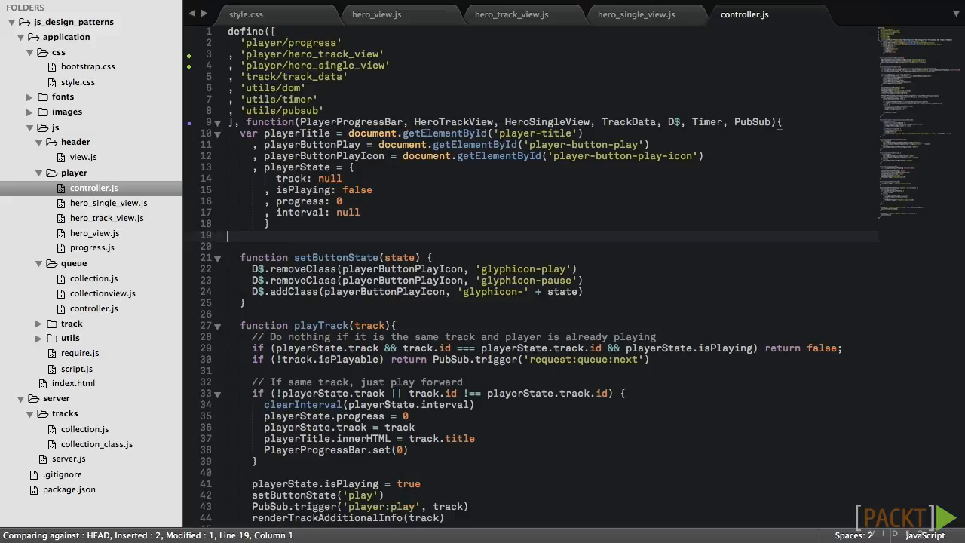
# Add a '// Duck typing' if (track.name) check in renderTrackAdditionalInfo choosing HeroSingleView or HeroTrackView.
pyautogui.scroll(-3)
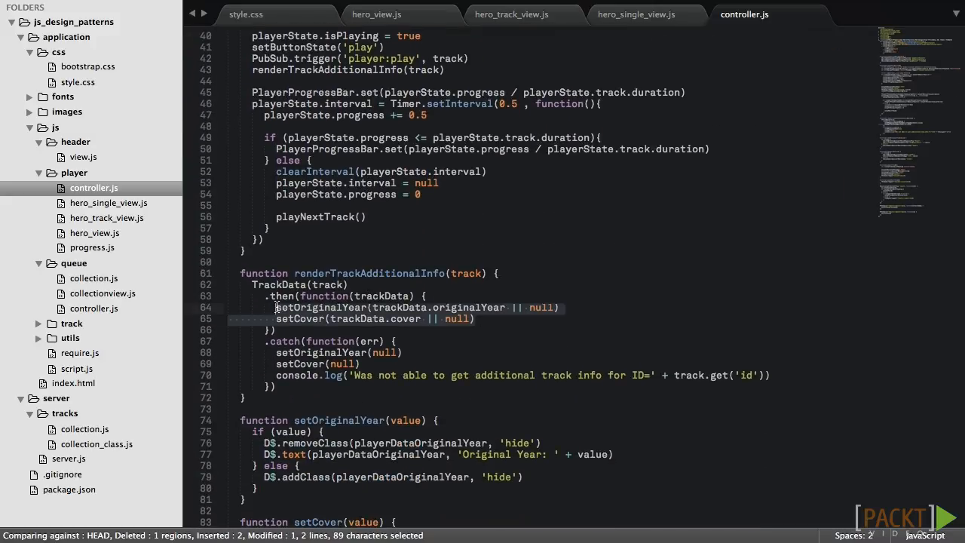
pyautogui.write('// Duck typing')
pyautogui.write('HeroTrackView.show')
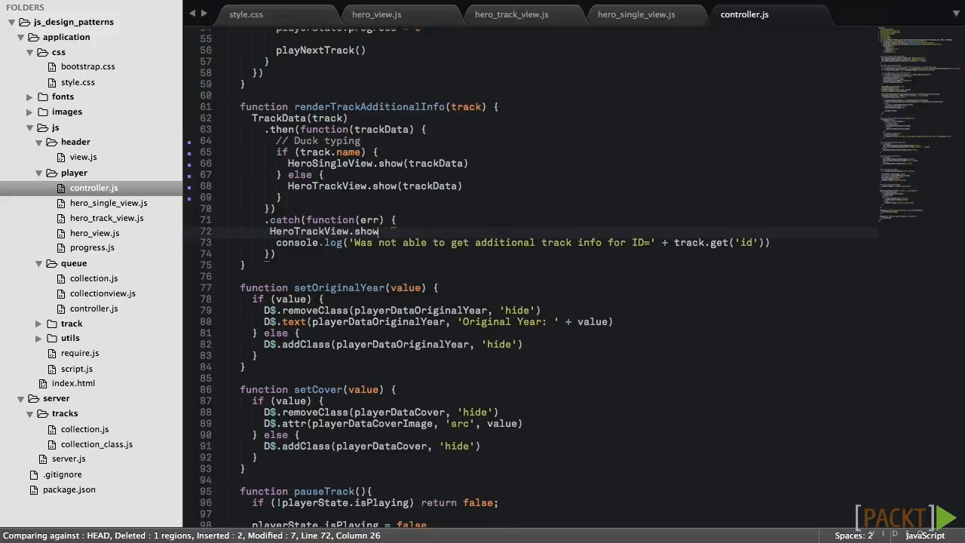
pyautogui.write('null')
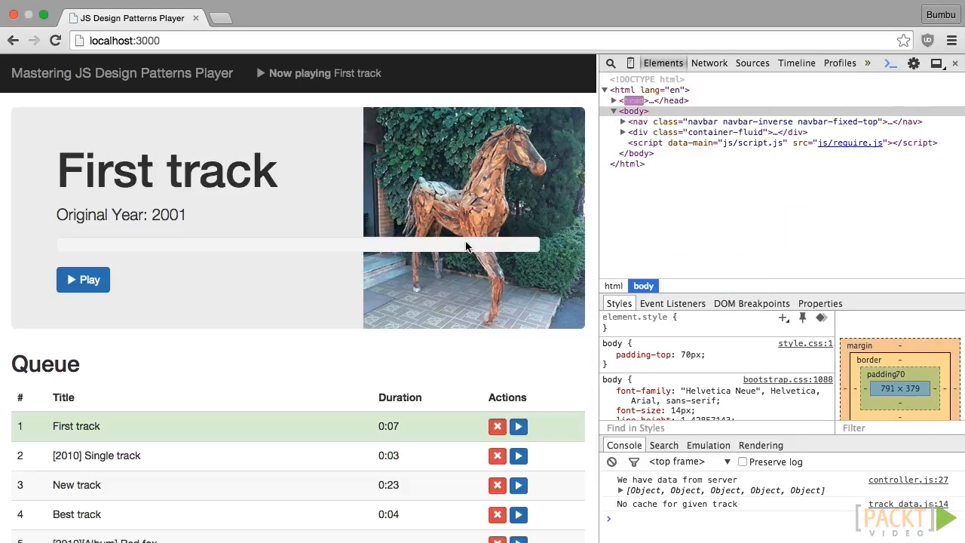
# Play the [2010] Single track and then New track from the Queue to test both hero views.
pyautogui.click(518, 426)
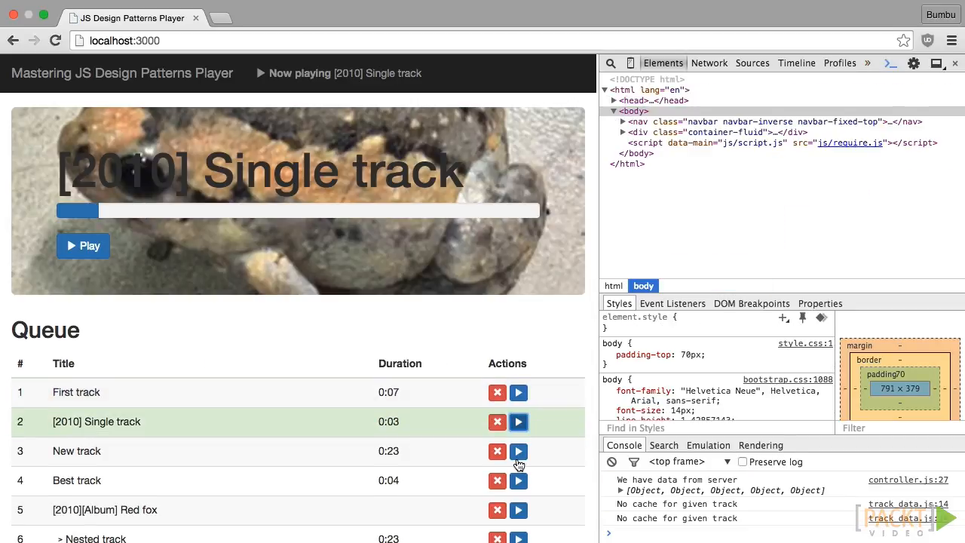
pyautogui.click(519, 451)
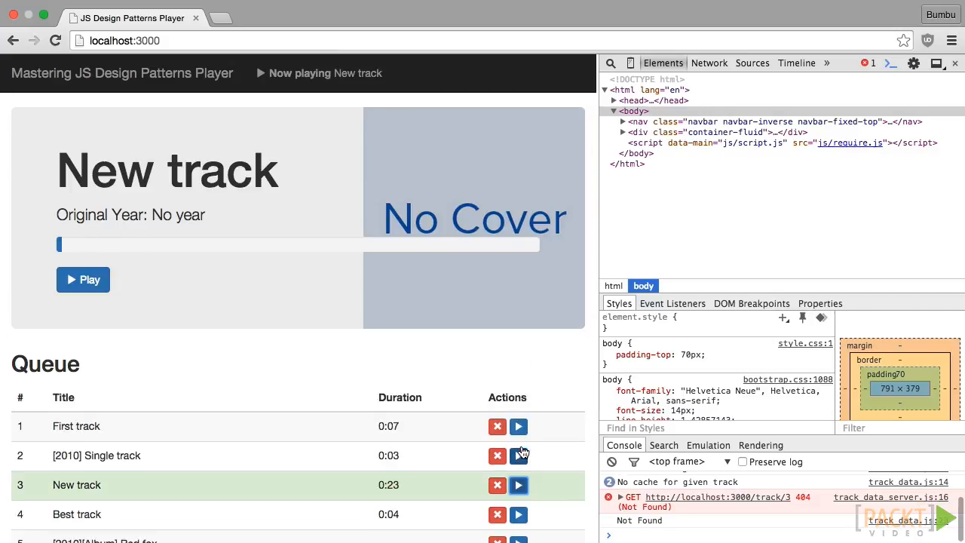
pyautogui.click(519, 456)
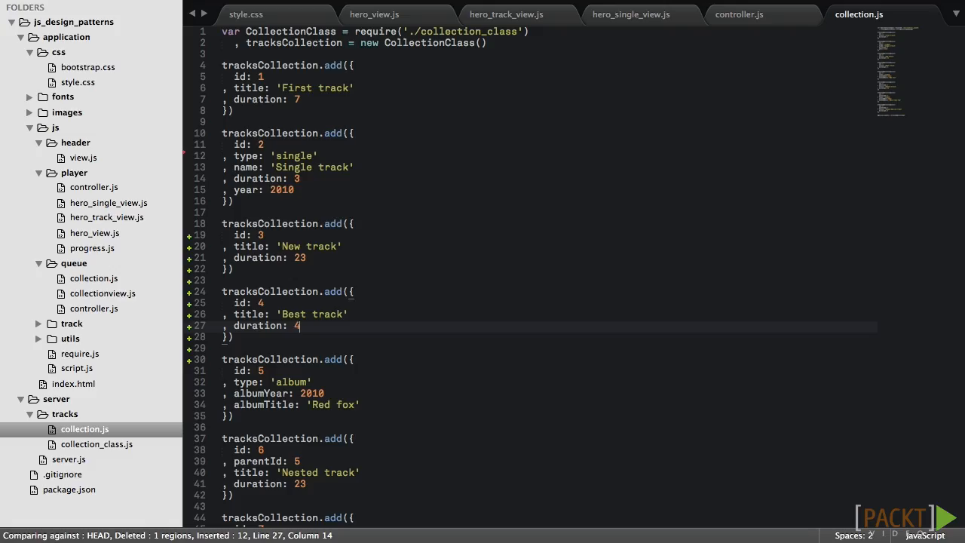
# Review hero_view.js and hero_track_view.js, then switch to hero_single_view.js.
pyautogui.click(374, 13)
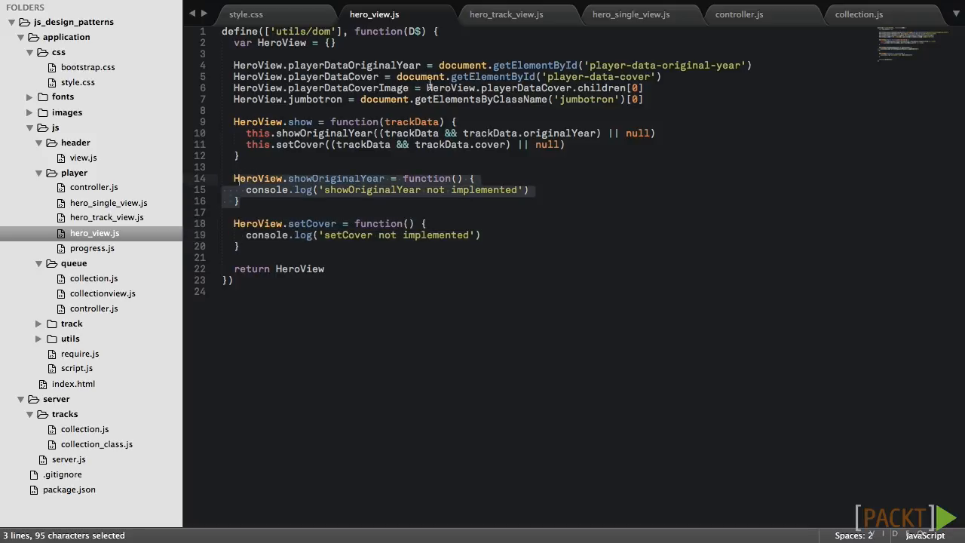
pyautogui.click(507, 13)
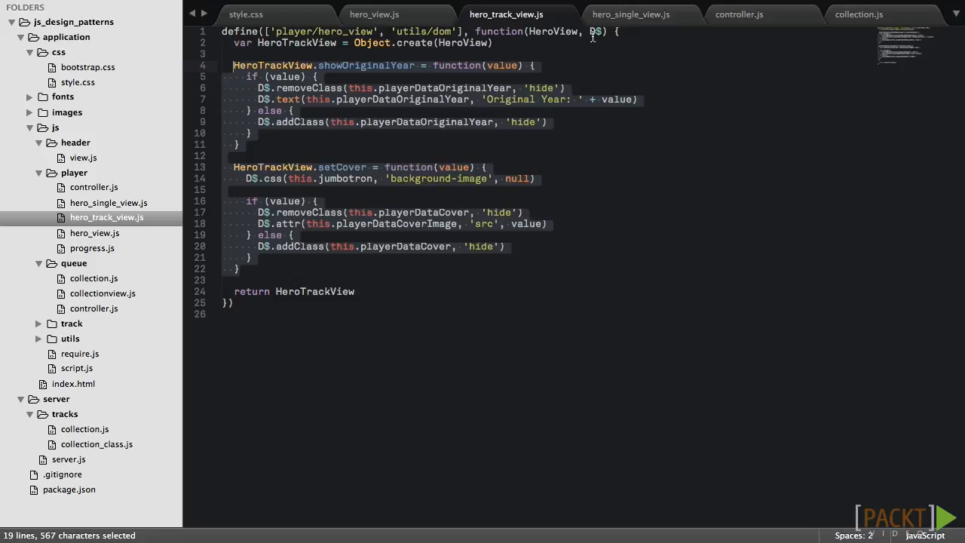
pyautogui.click(630, 13)
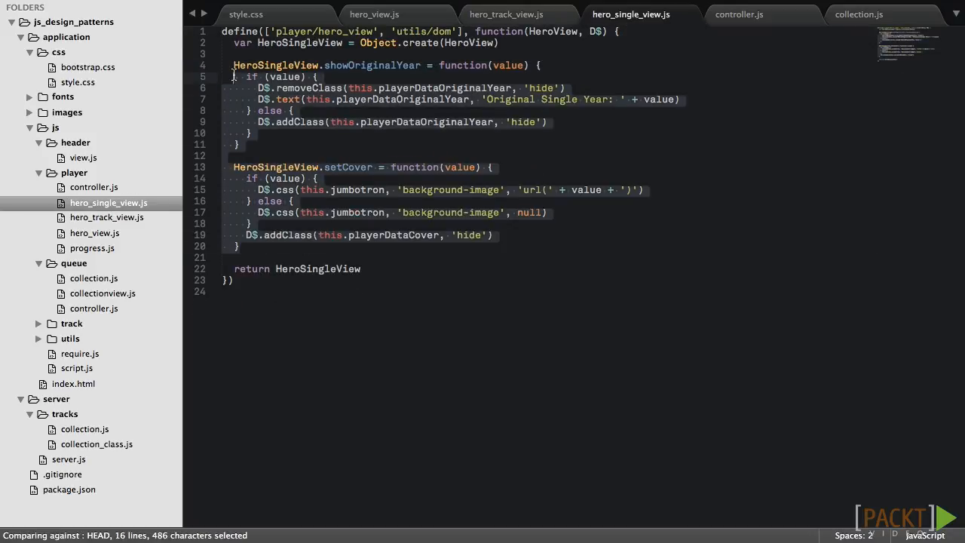